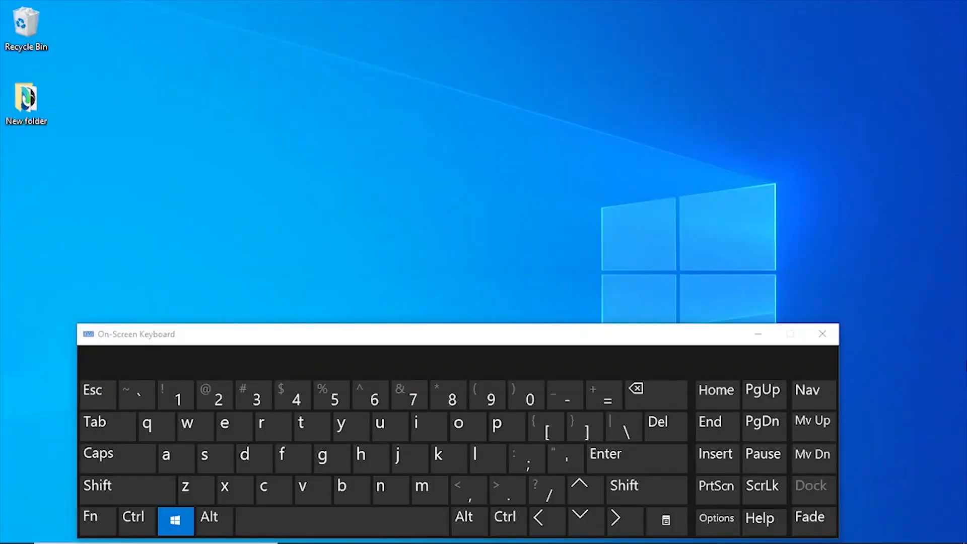
Show the On-Screen Keyboard over the desktop and point out the Windows key
left_click(176, 521)
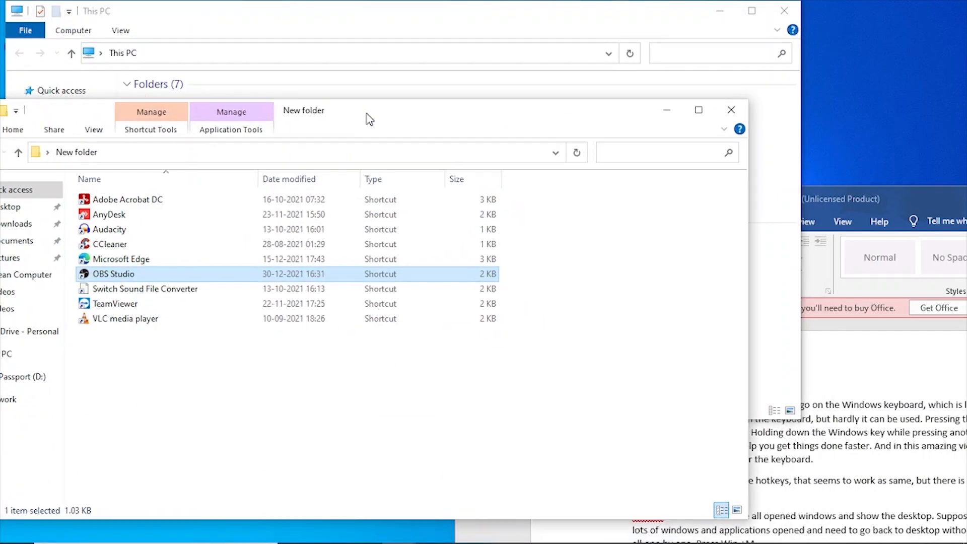
Minimize all windows with Win+D, restore This PC and Mail, dismiss the account prompt, then minimize everything again
left_click(731, 110)
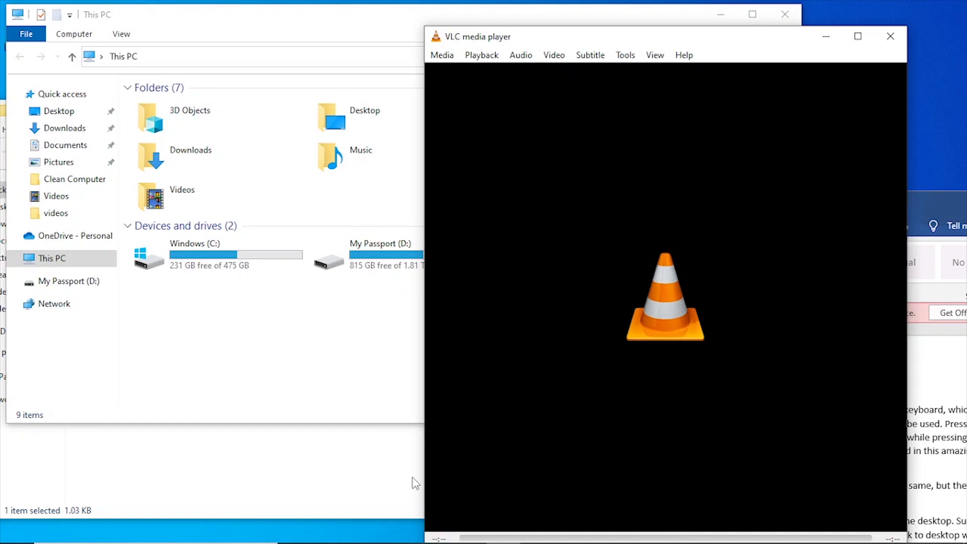
key("Win+d")
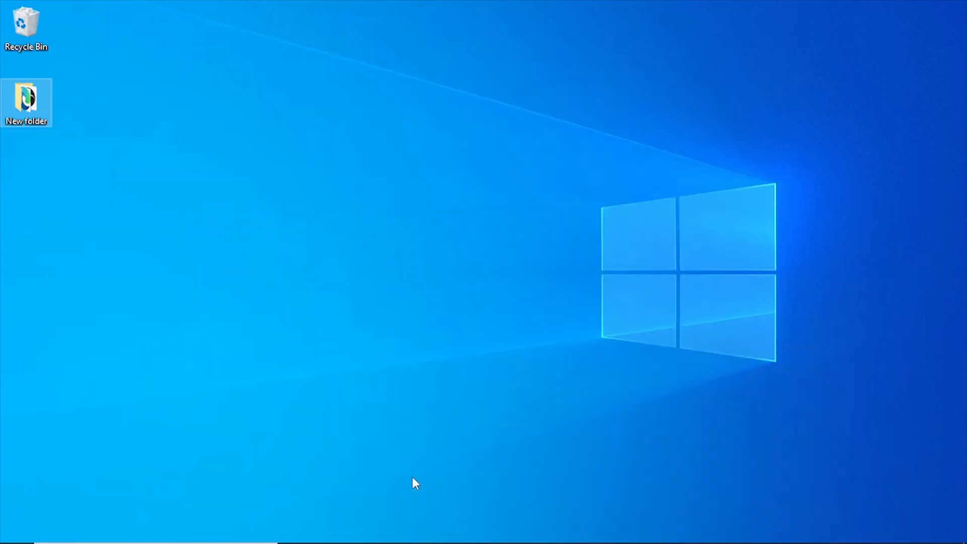
left_click(397, 530)
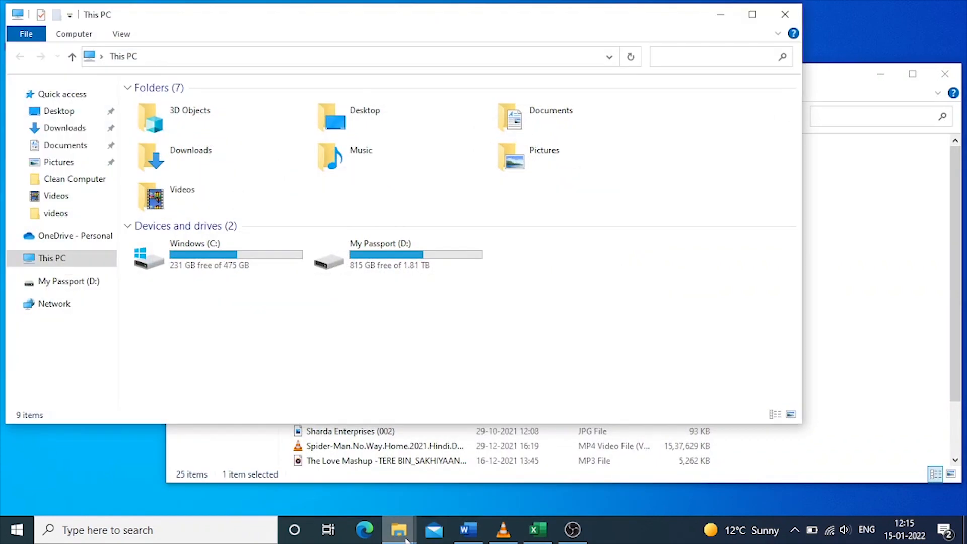
left_click(433, 529)
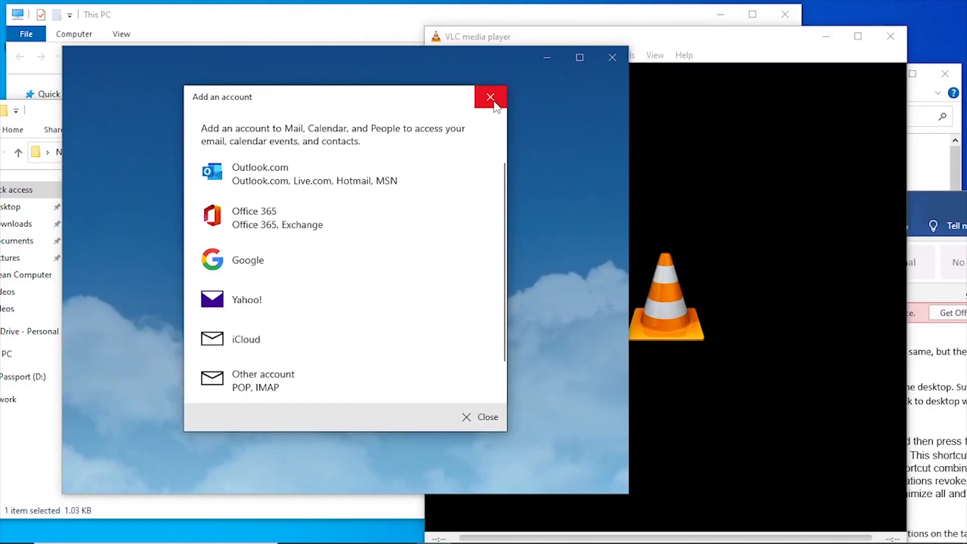
left_click(490, 97)
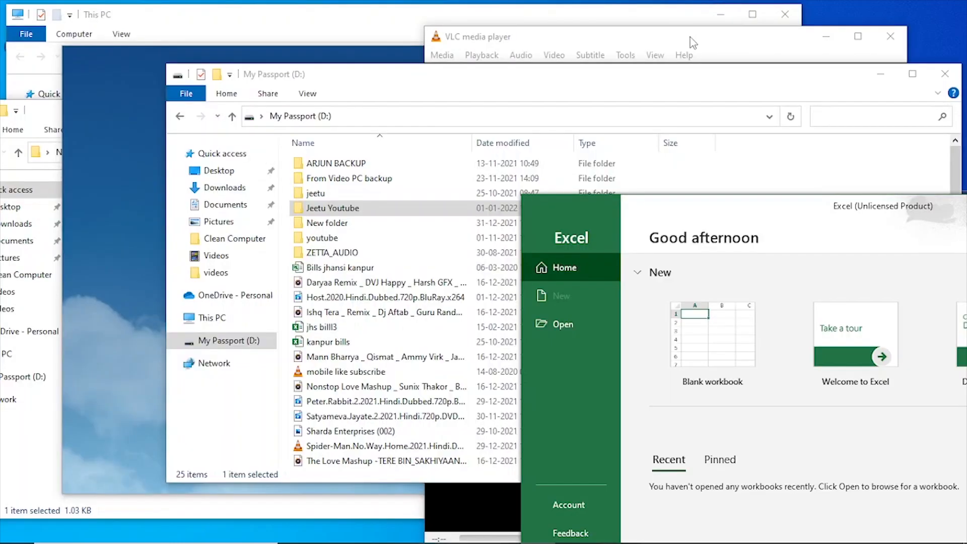
key("Win+D")
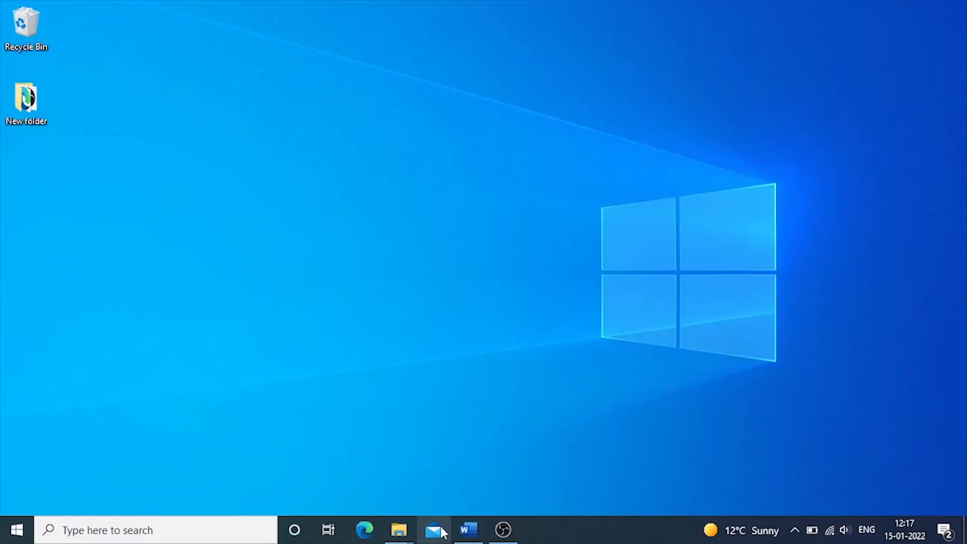
mouse_move(469, 530)
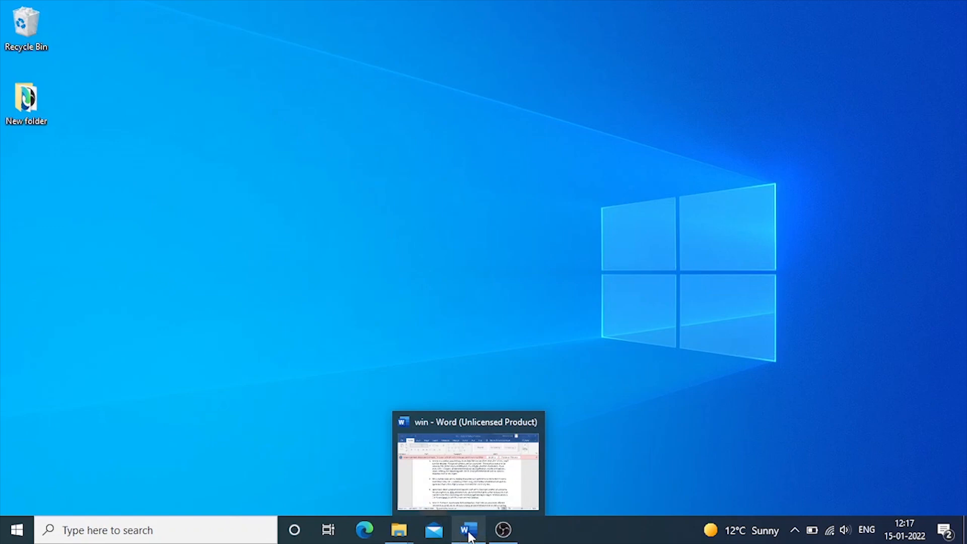
mouse_move(363, 530)
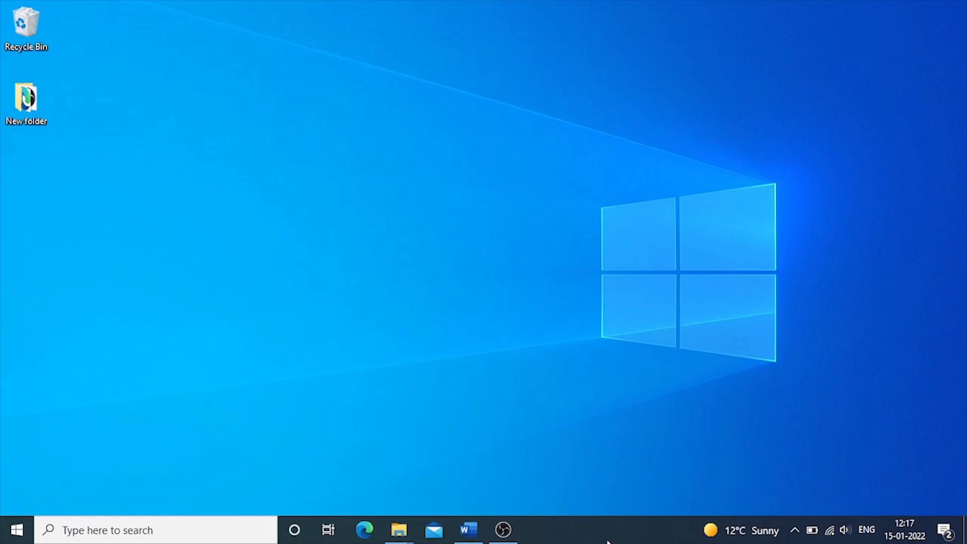
Launch Microsoft Edge on a new tab from the taskbar
left_click(363, 530)
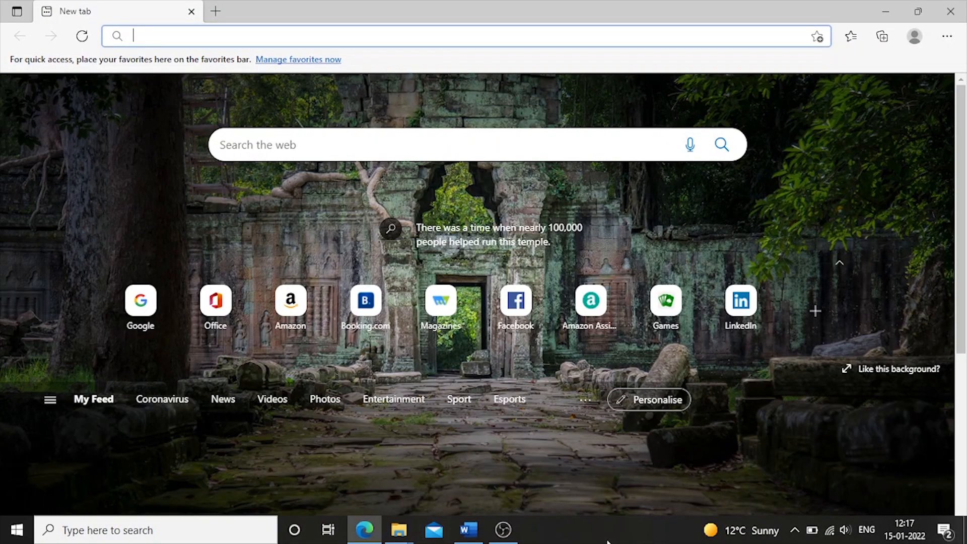
Snap Edge left and put File Explorer on the right half with the Windows folder opened
left_click(399, 530)
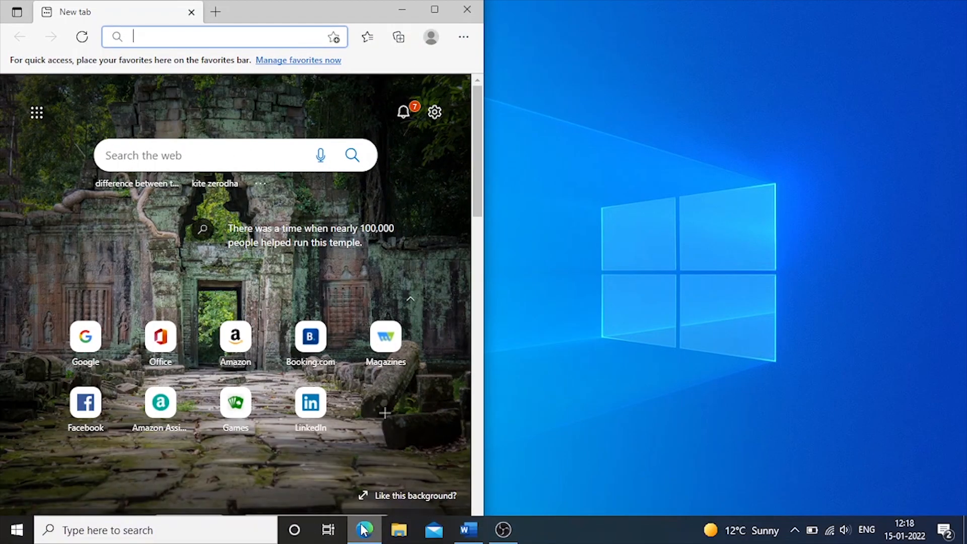
left_click(398, 535)
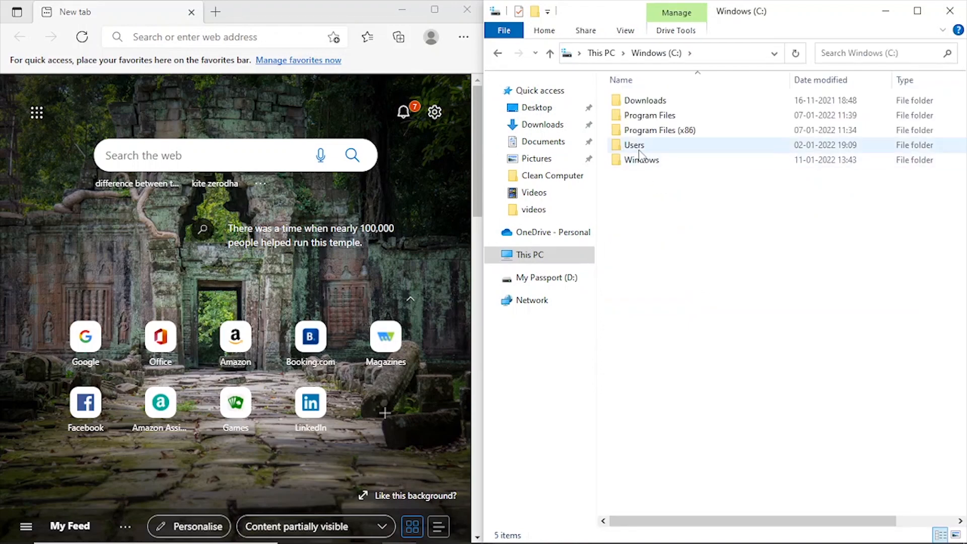
double_click(643, 160)
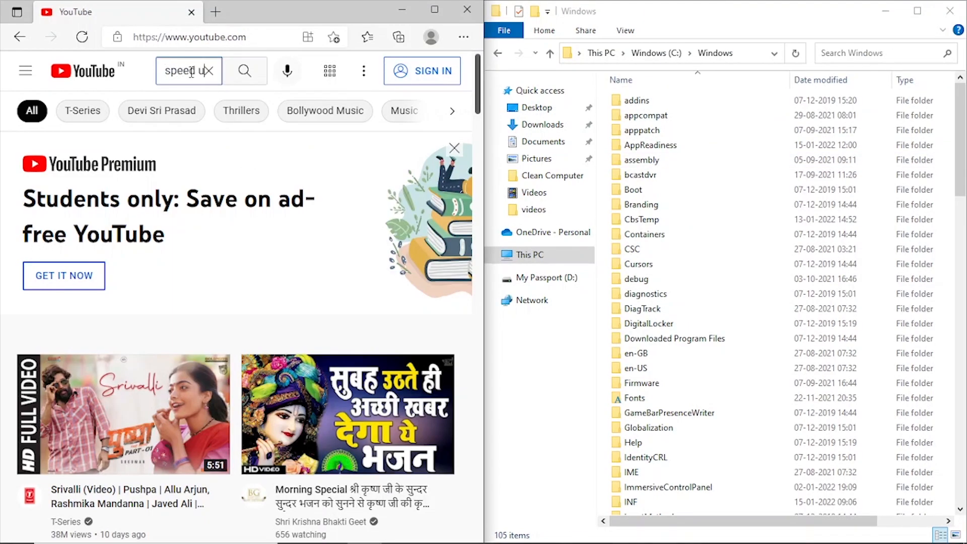
Search YouTube for 'windows' and open the speed-up-computer video
type("windows")
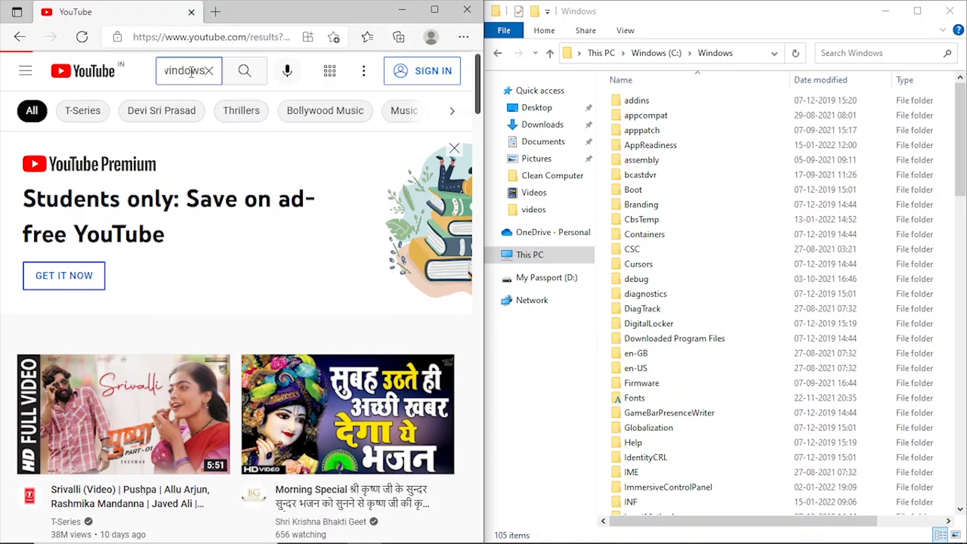
key("Return")
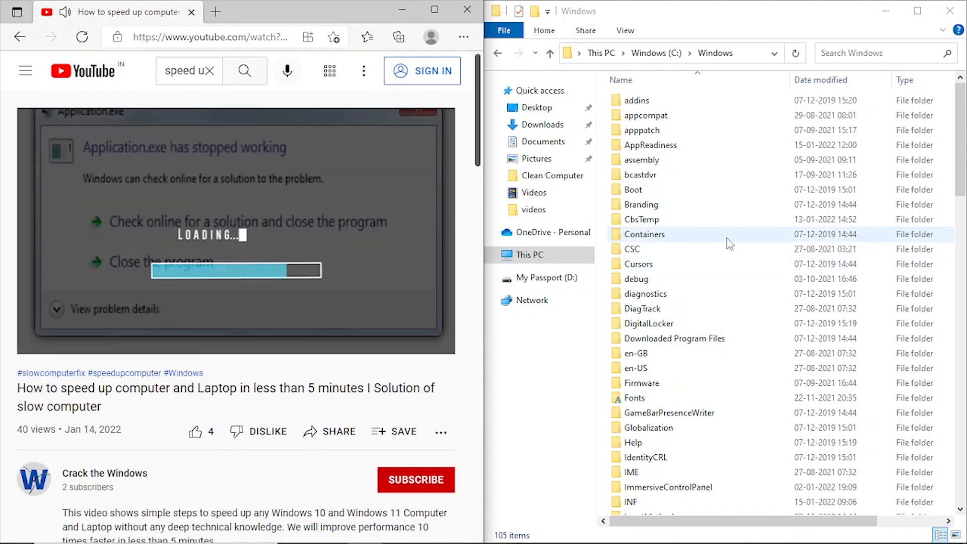
left_click(656, 53)
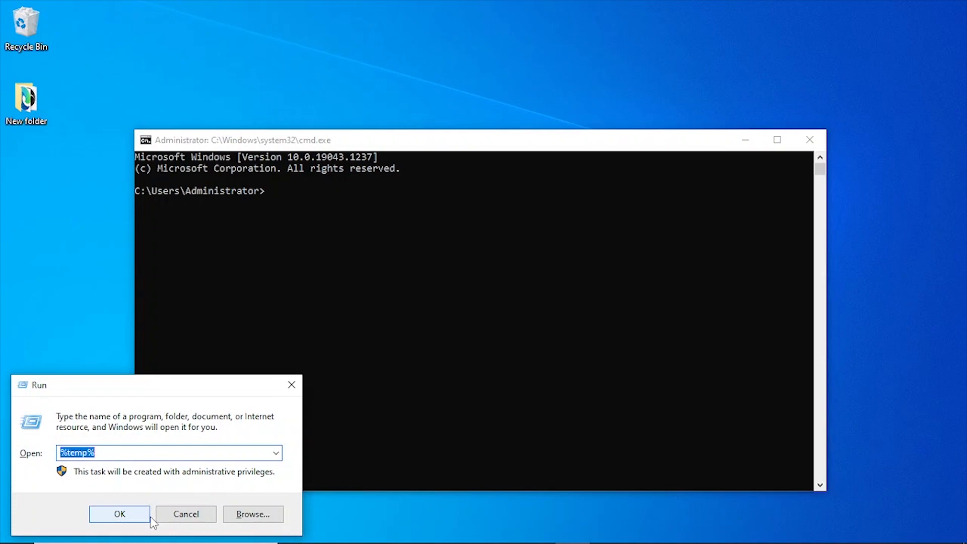
Launch the %temp% temporary files folder from the Run dialog
left_click(119, 514)
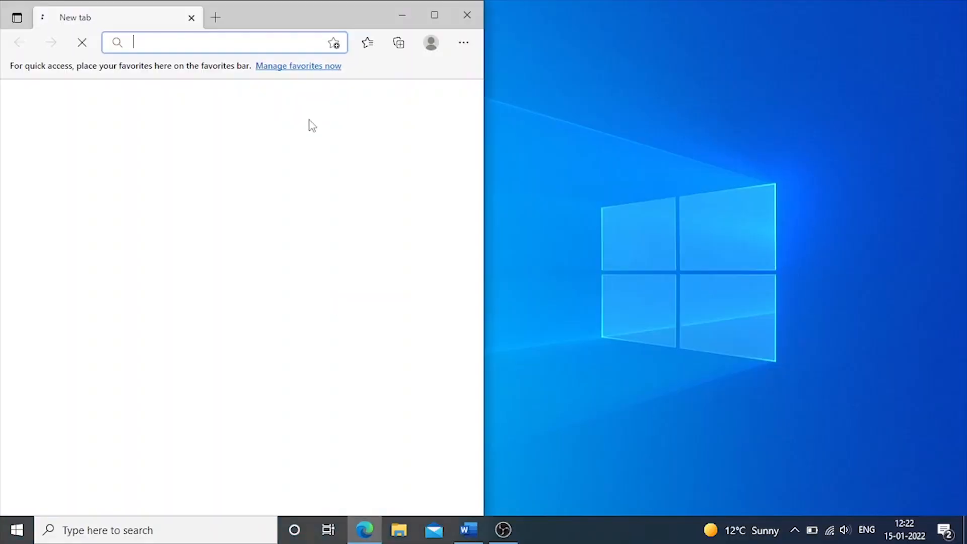
With Magnifier on, play the speed-up video and view the crackthewindows channel results
left_click(433, 15)
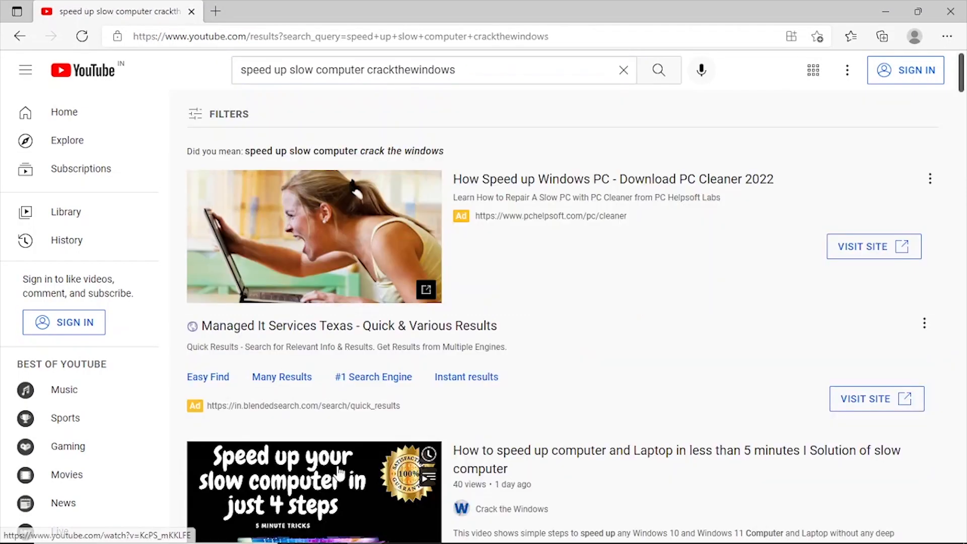
left_click(314, 487)
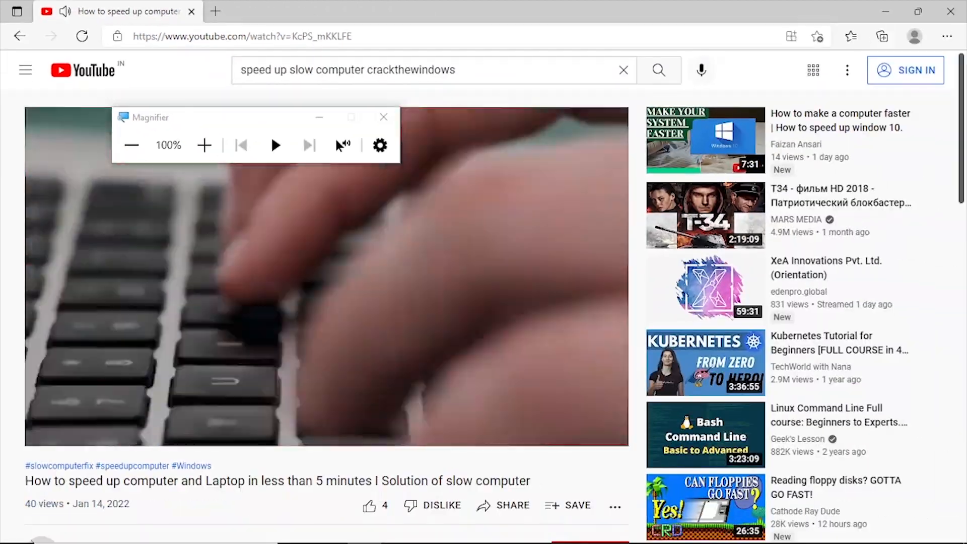
left_click(658, 69)
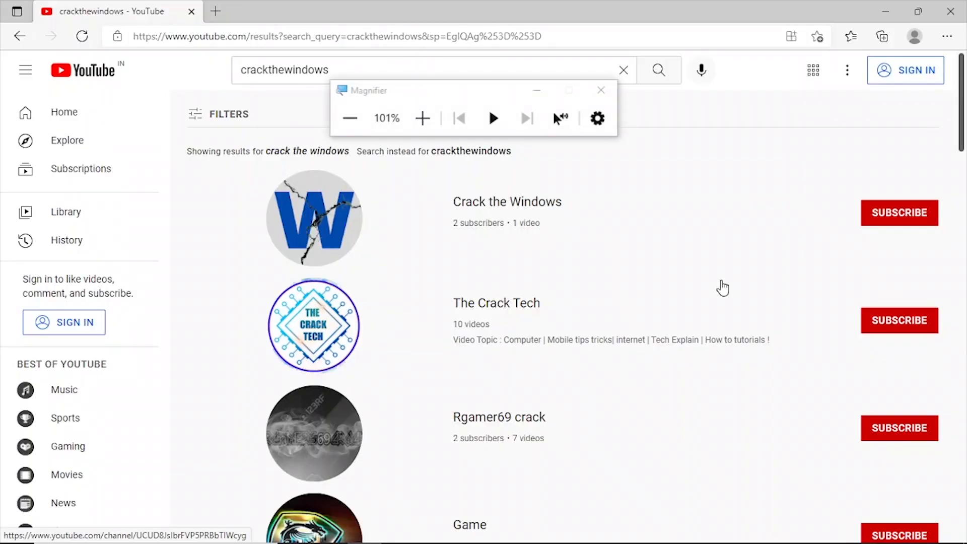
left_click(422, 118)
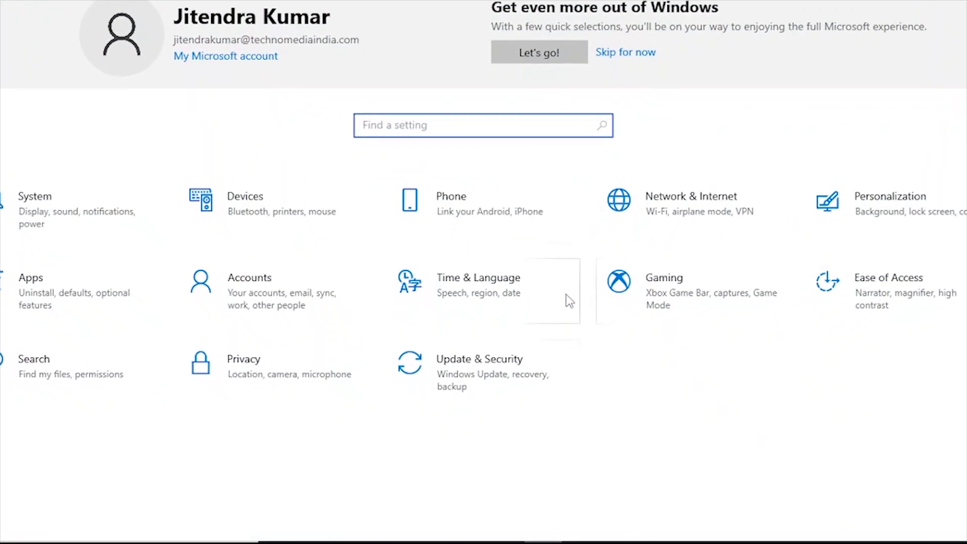
Scroll the Windows Settings home to show all setting categories
scroll("up", 3)
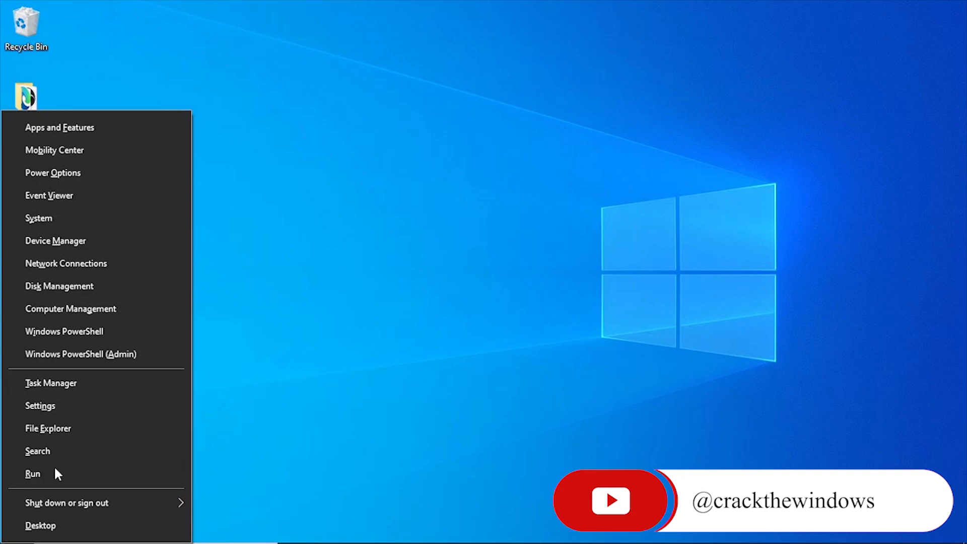
mouse_move(40, 405)
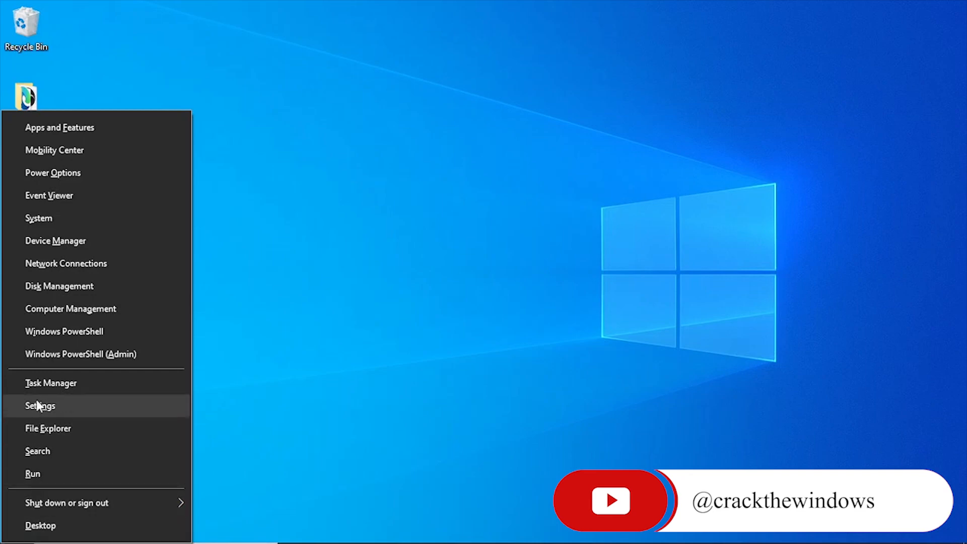
mouse_move(56, 241)
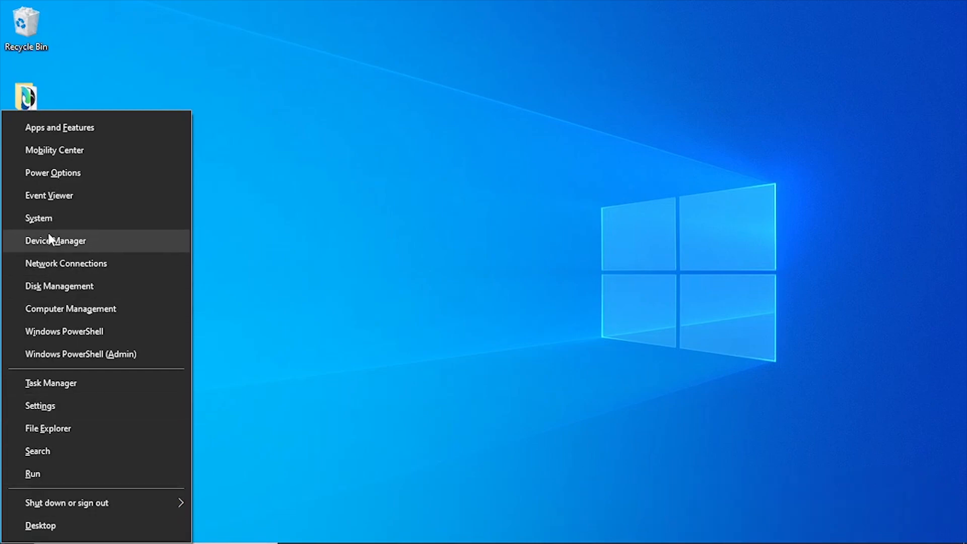
mouse_move(67, 150)
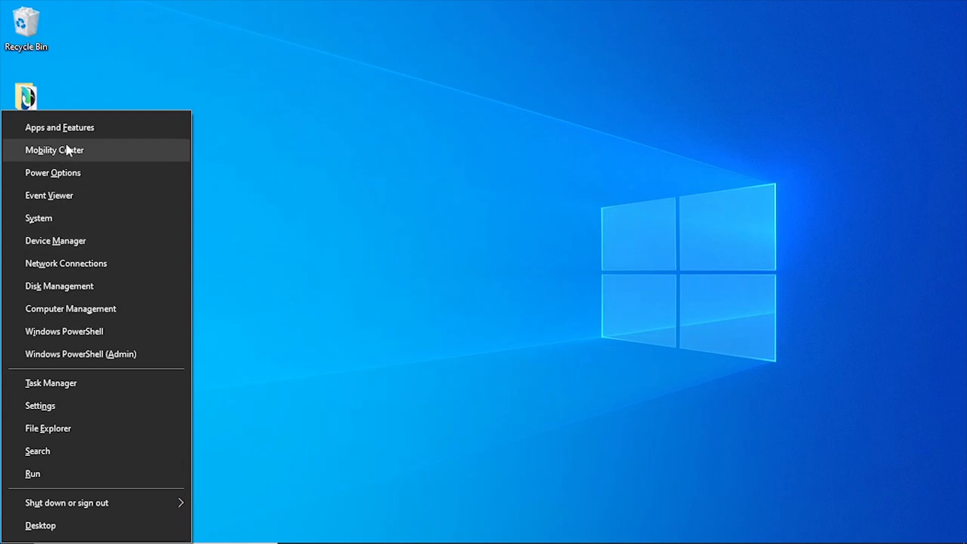
mouse_move(383, 319)
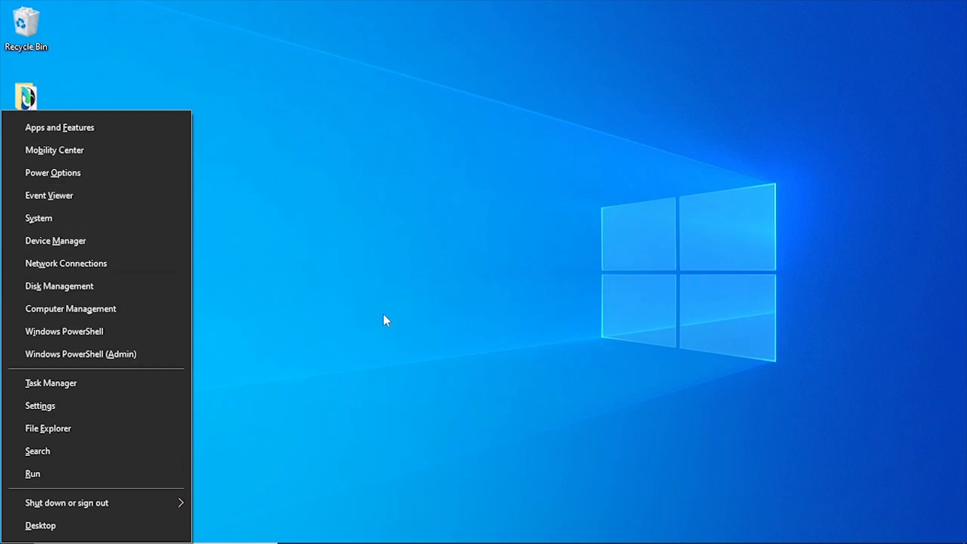